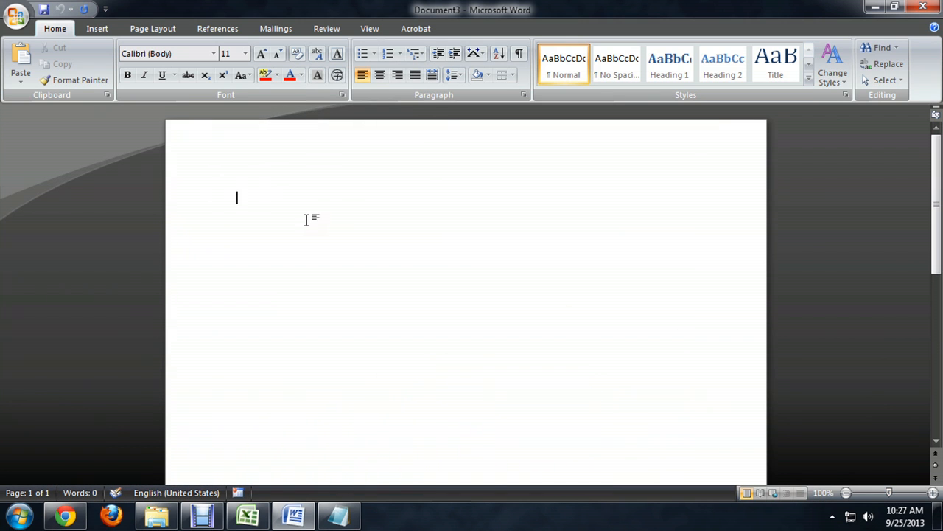
mouse_move(311, 234)
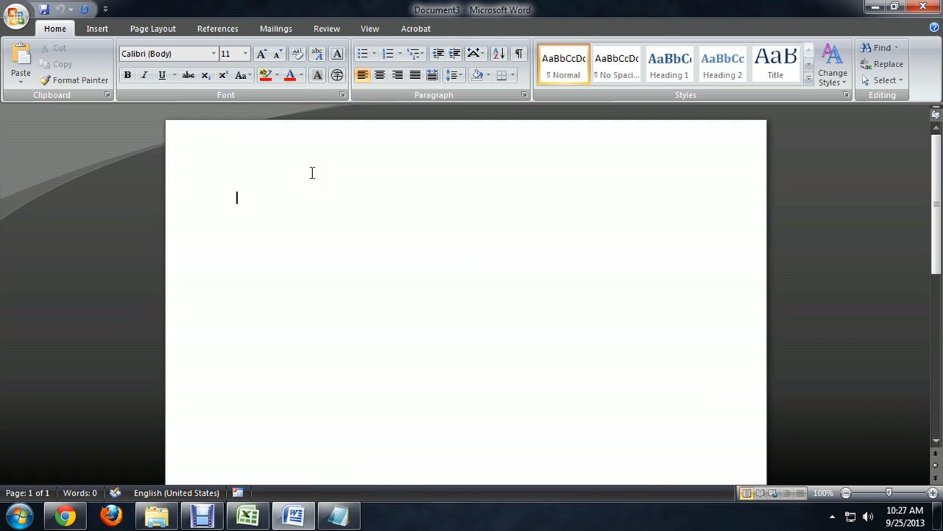
Choose the Oval Callout from the Insert Shapes gallery to draw a speech bubble.
click(97, 28)
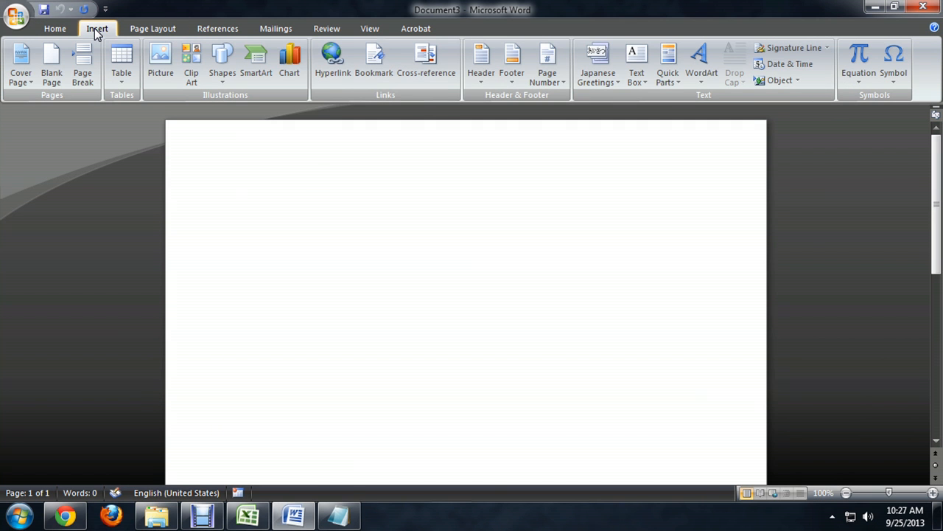
click(222, 63)
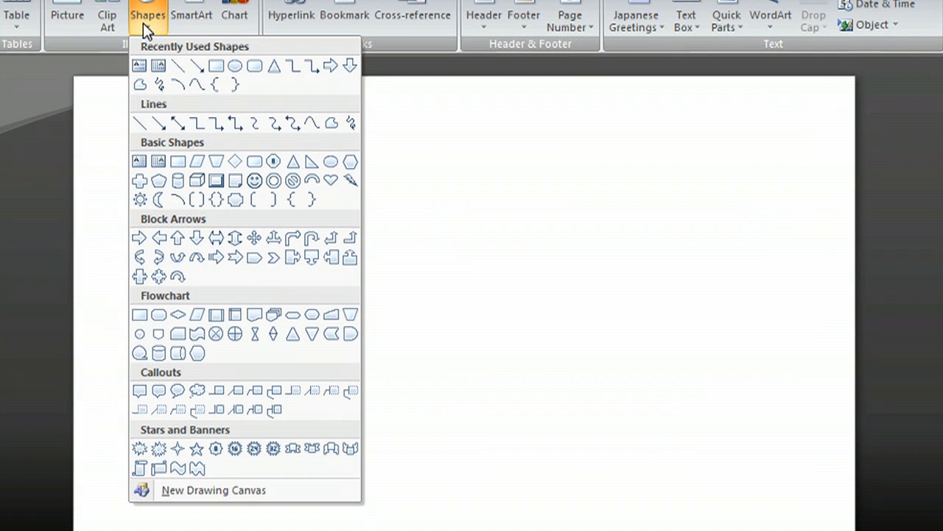
mouse_move(197, 442)
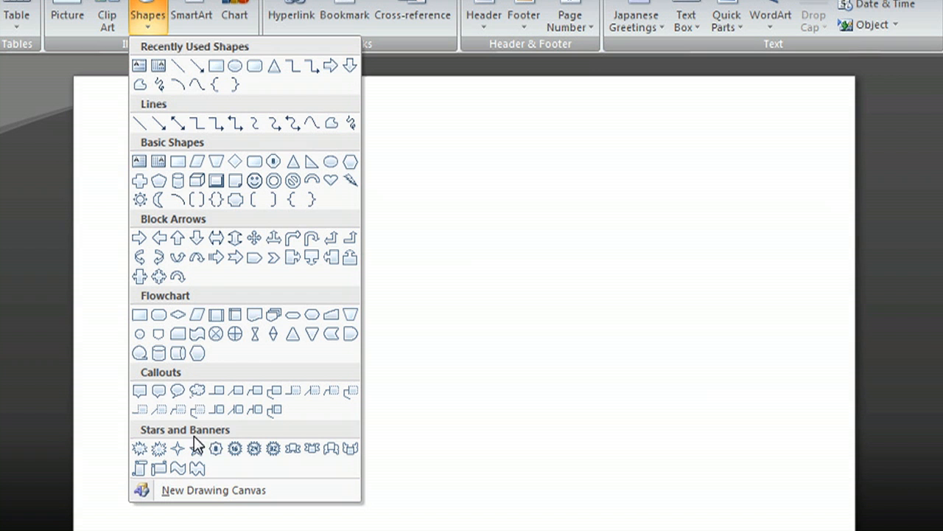
mouse_move(140, 384)
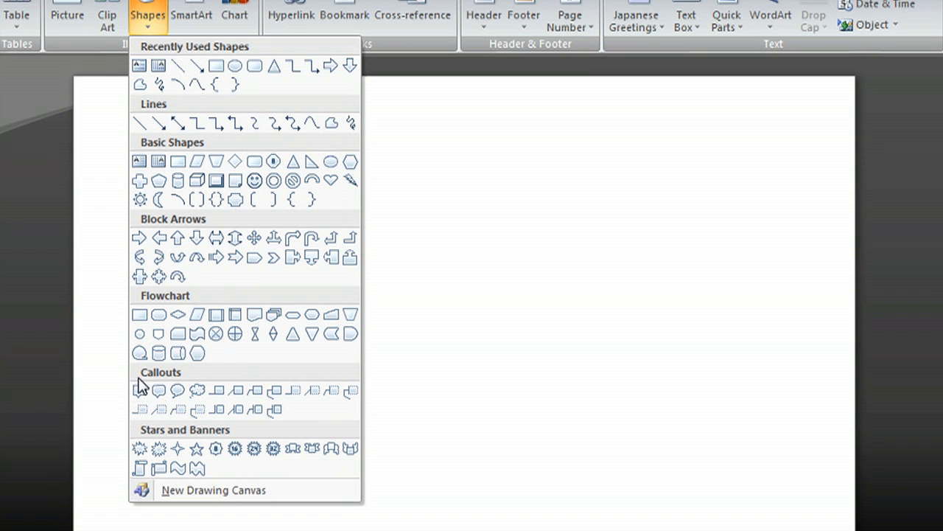
mouse_move(255, 410)
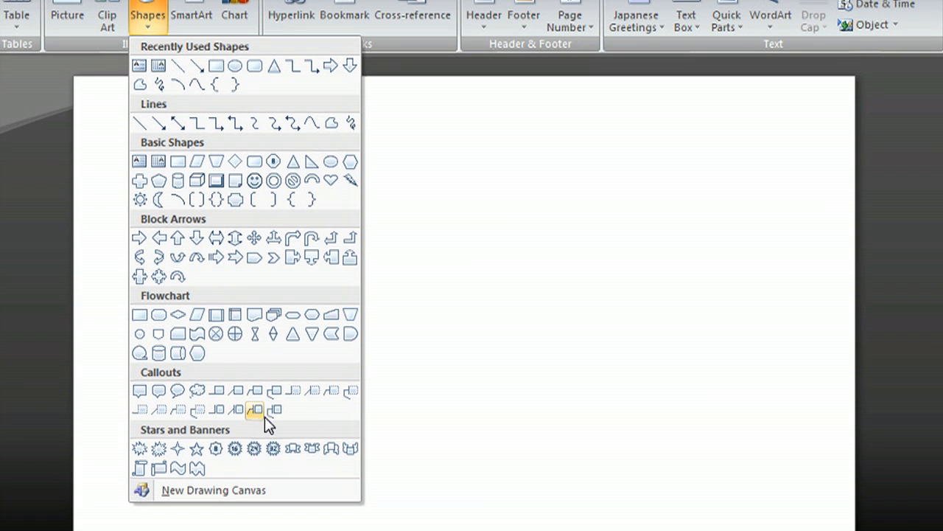
mouse_move(311, 391)
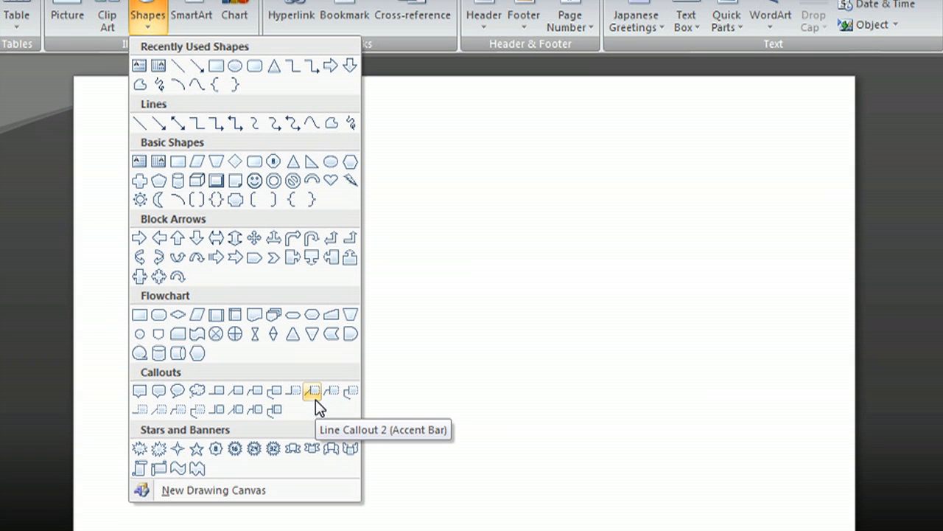
mouse_move(306, 405)
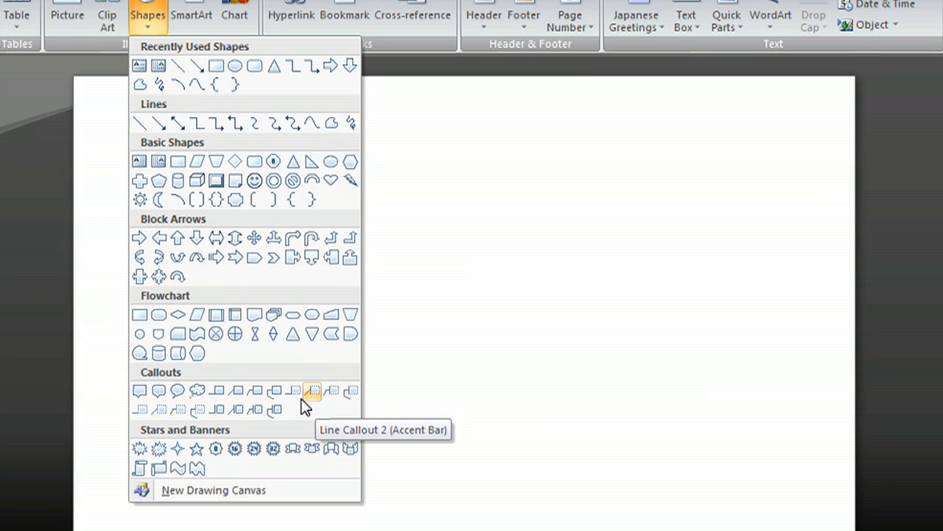
mouse_move(139, 391)
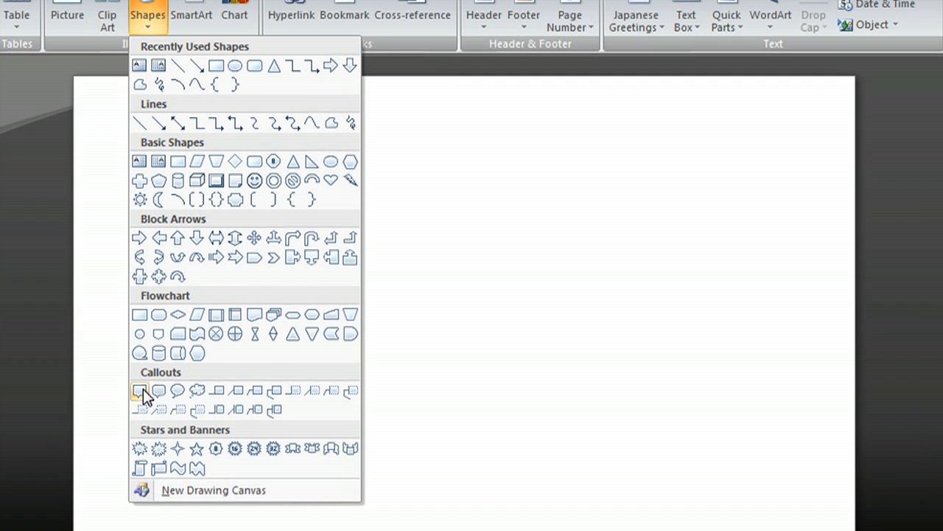
mouse_move(177, 390)
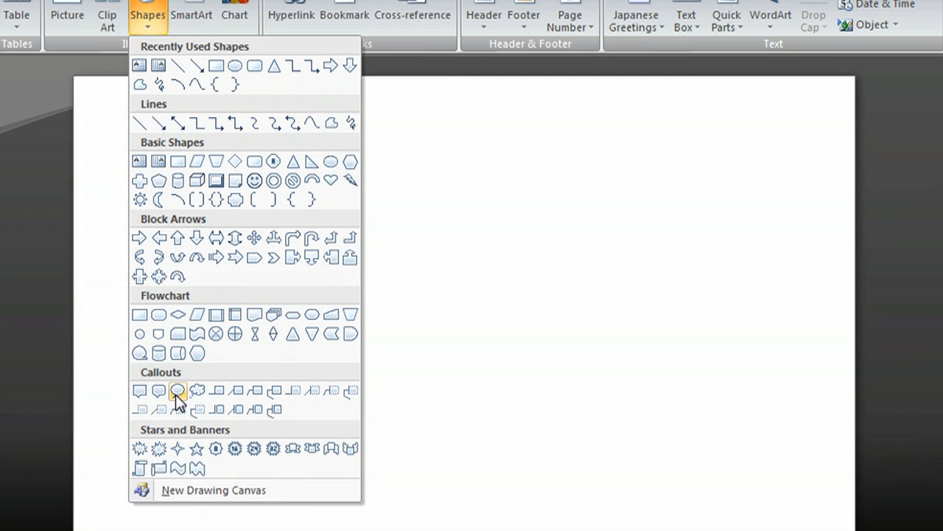
click(178, 391)
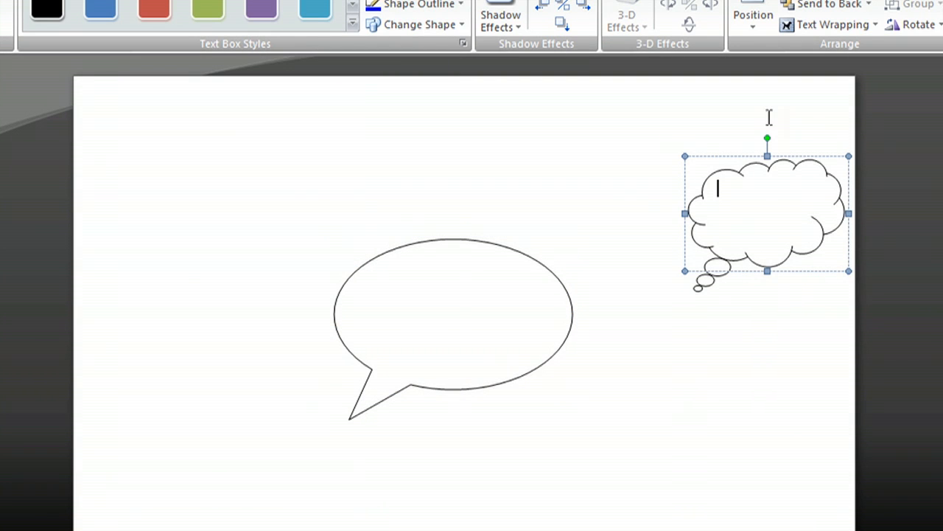
mouse_move(773, 317)
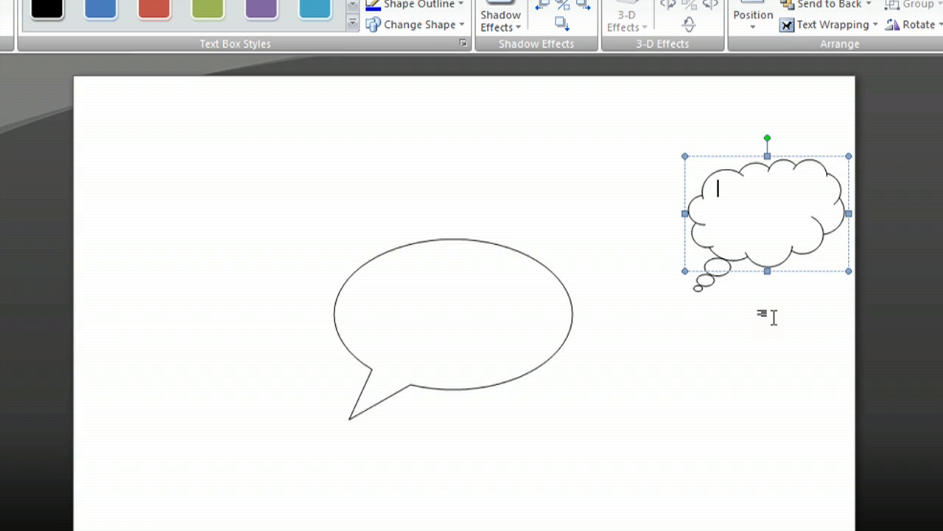
mouse_move(765, 199)
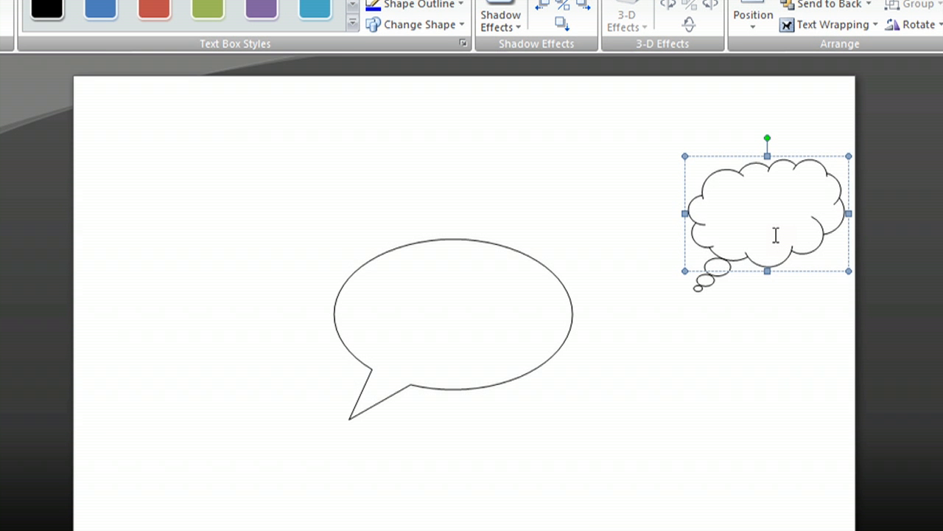
Enter 'Hello there!' into the cloud thought bubble.
text(Hello there)
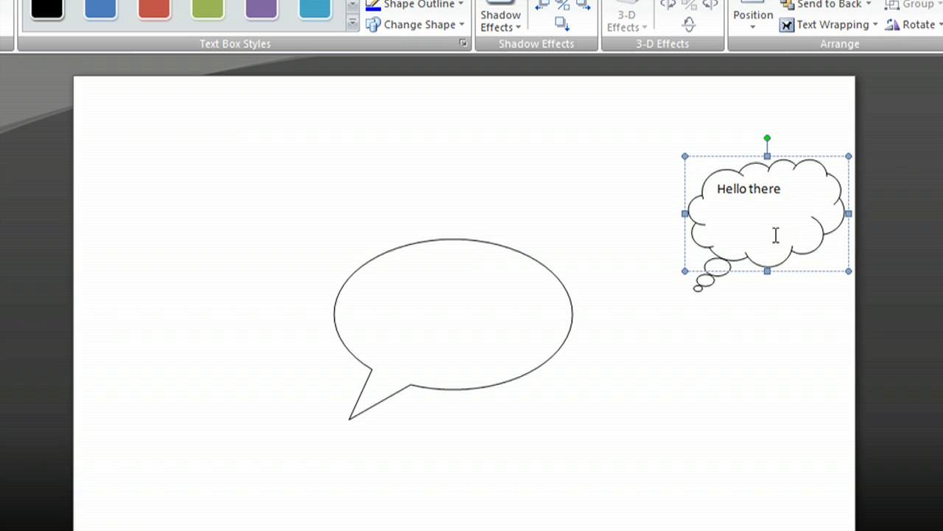
text(!)
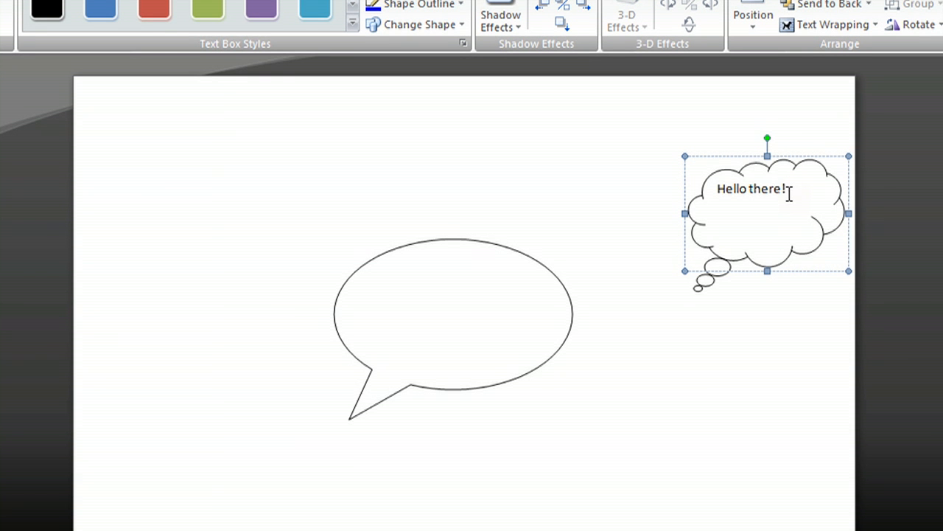